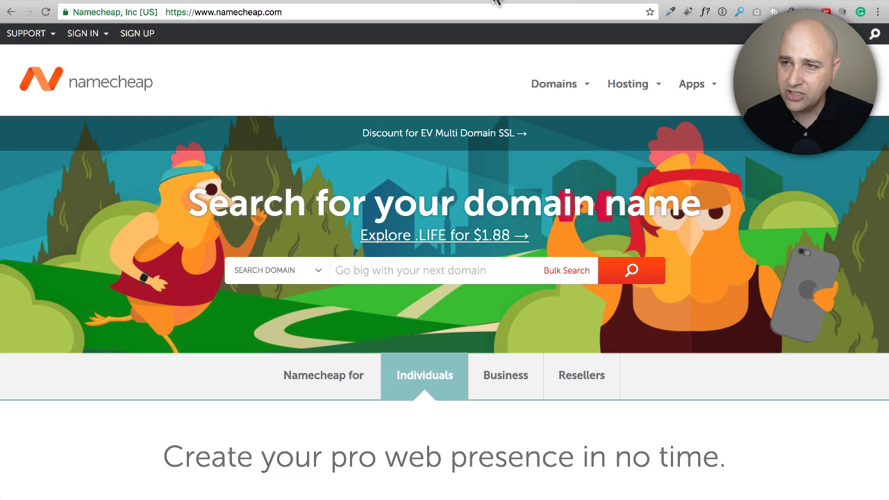
pyautogui.moveTo(164, 89)
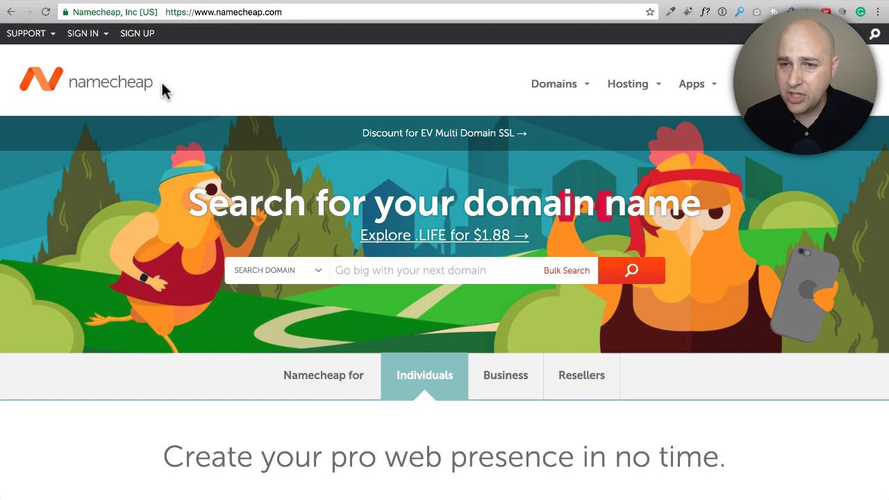
pyautogui.moveTo(239, 106)
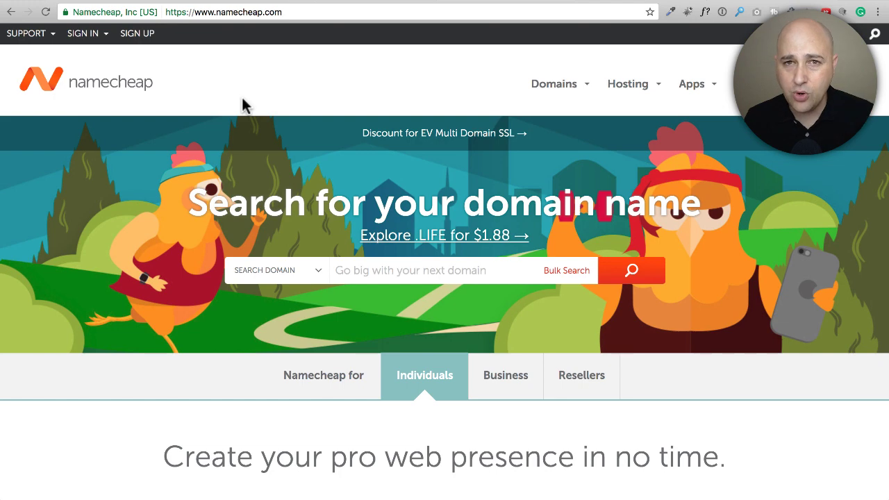
# Check digitalage.com's transfer eligibility from Domains > Transfer and scroll down to its checklist.
pyautogui.click(554, 84)
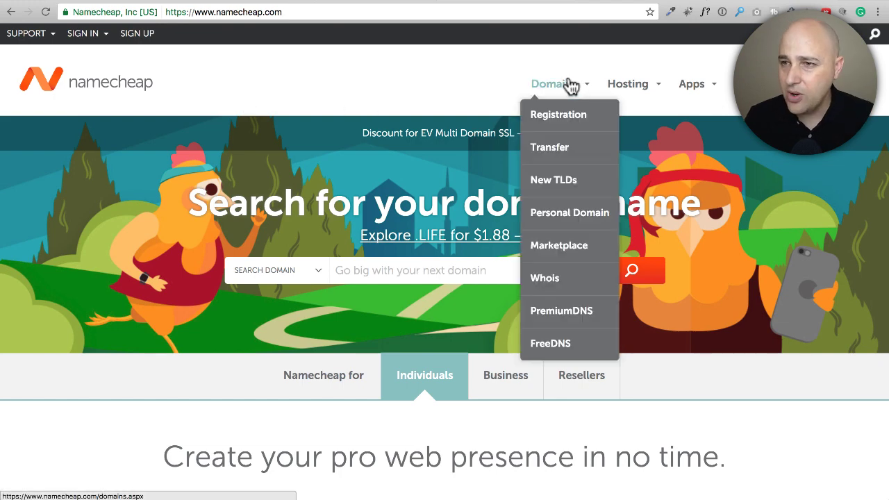
pyautogui.moveTo(559, 147)
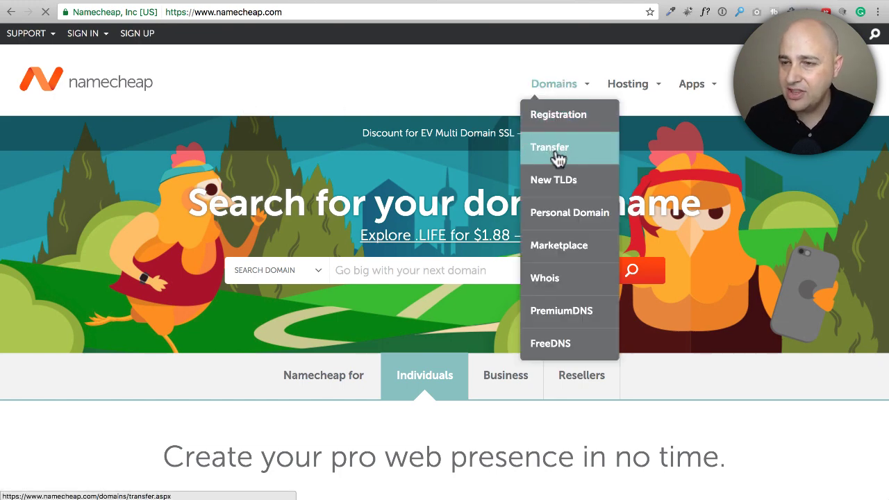
pyautogui.click(549, 147)
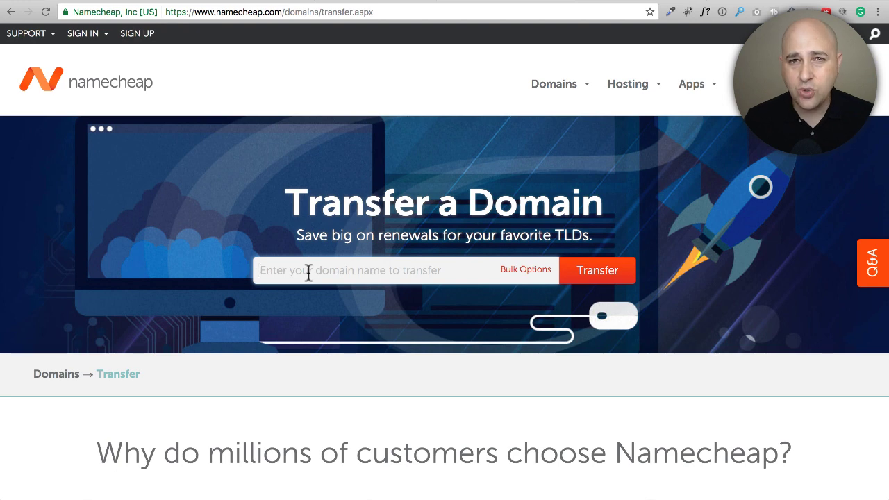
pyautogui.write('digitalage.com')
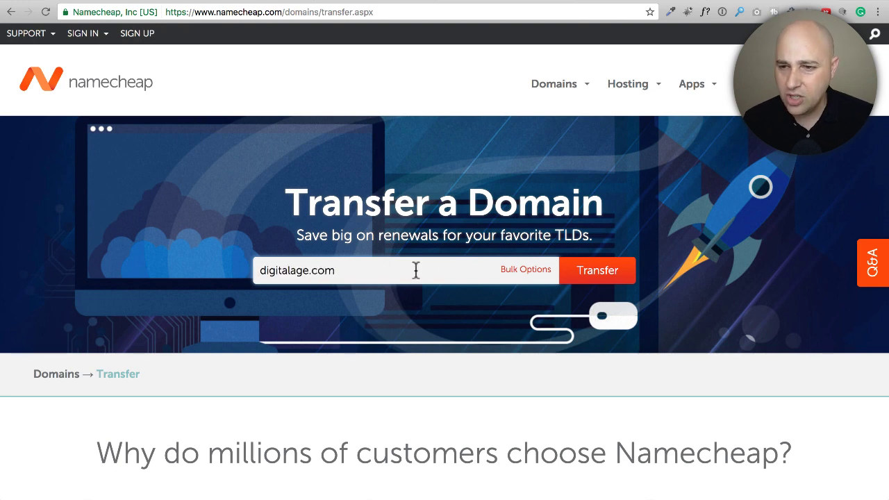
pyautogui.click(597, 271)
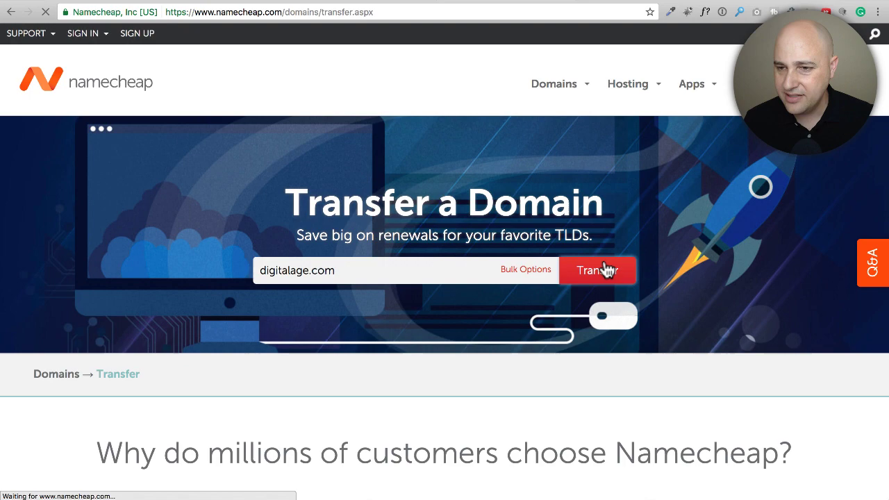
pyautogui.click(597, 271)
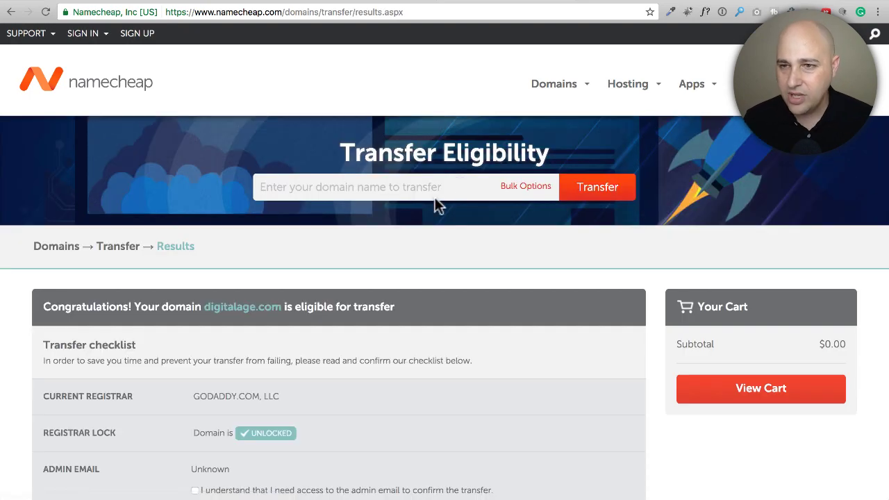
pyautogui.scroll(-3)
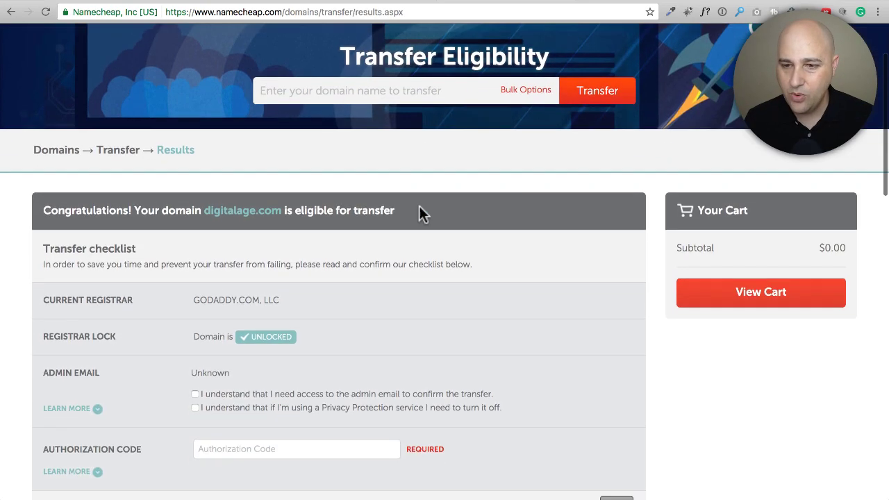
pyautogui.scroll(-3)
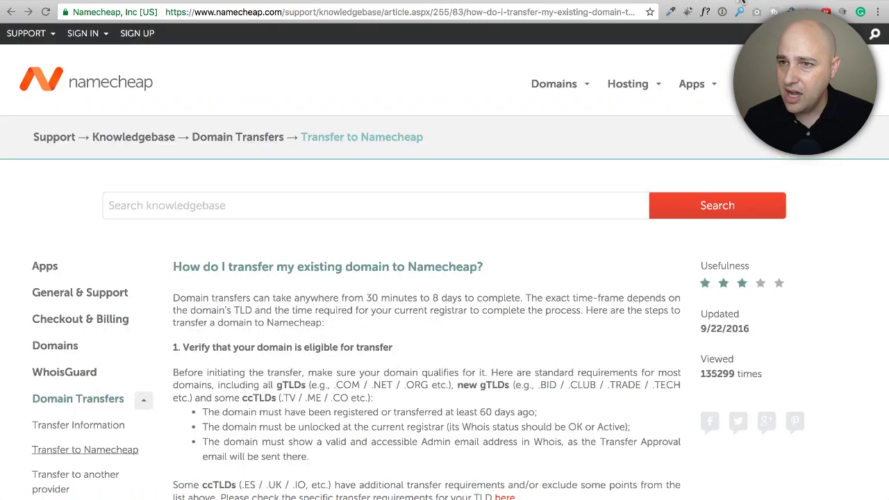
pyautogui.moveTo(446, 181)
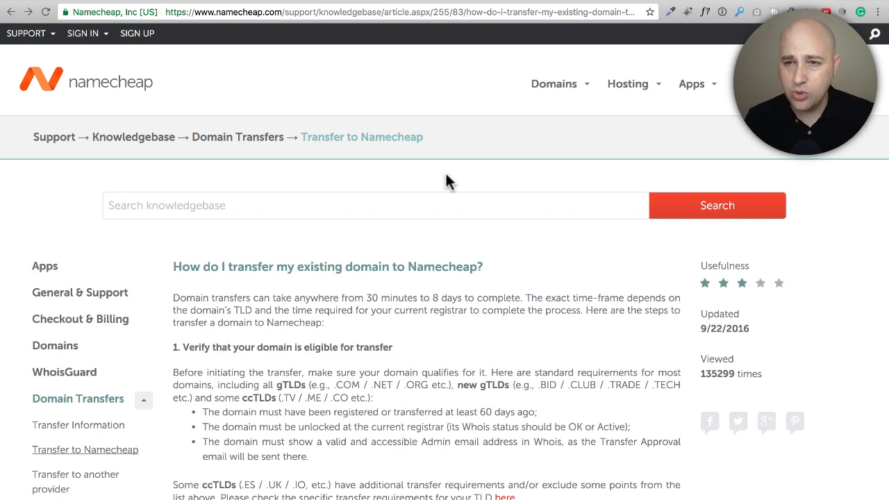
pyautogui.moveTo(410, 193)
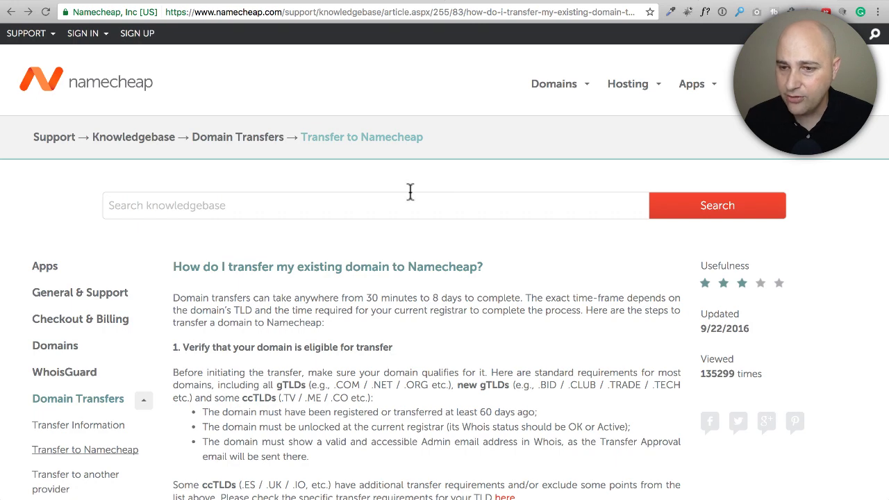
# Scroll through 'How do I transfer my existing domain to Namecheap?' to the transfer requirements.
pyautogui.scroll(-3)
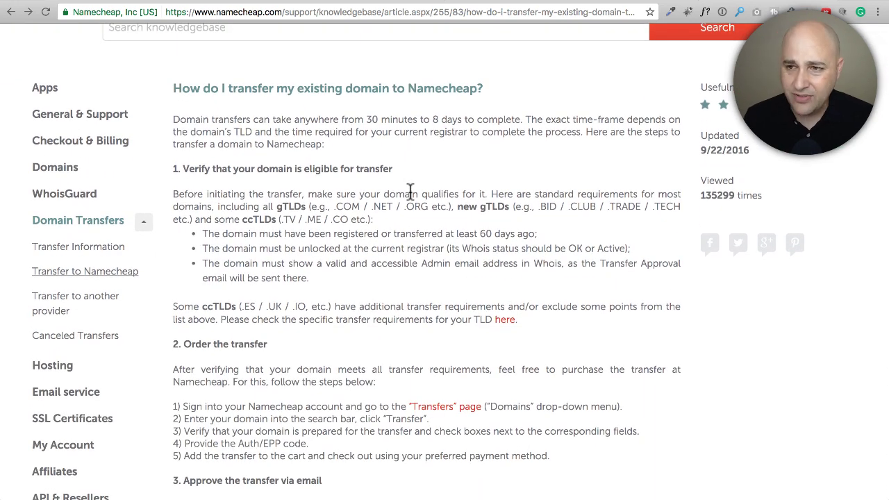
pyautogui.scroll(-3)
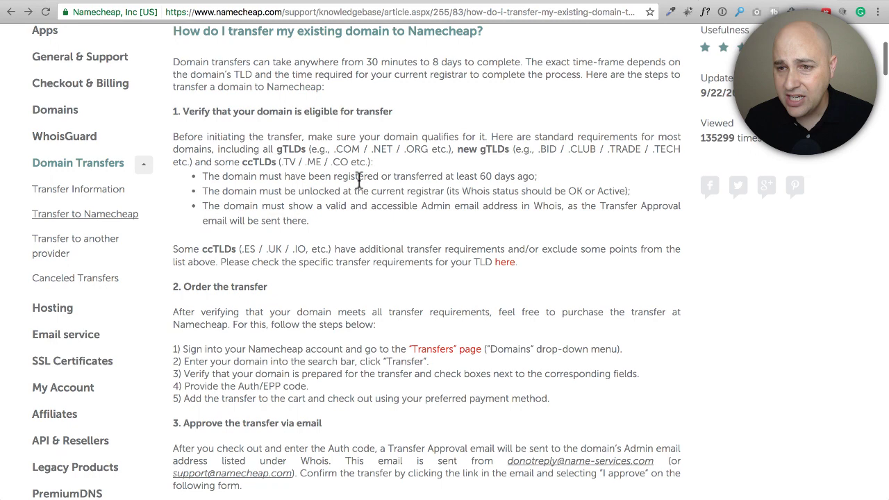
pyautogui.scroll(-3)
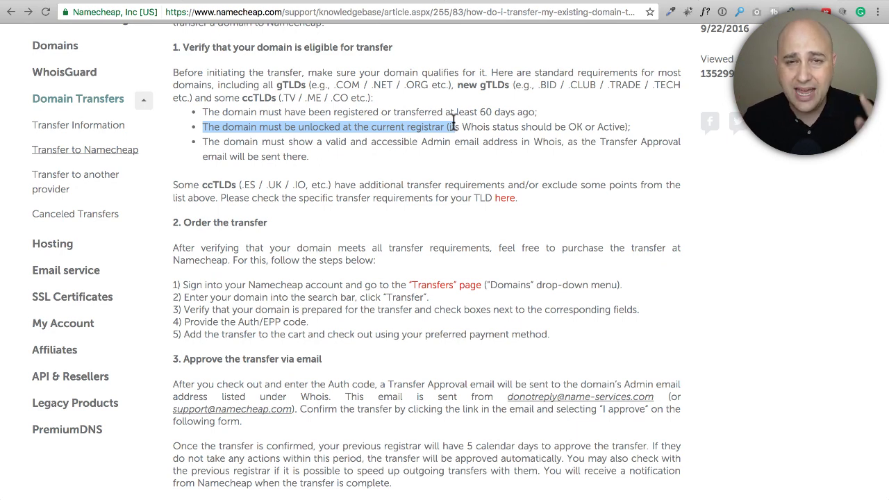
pyautogui.moveTo(166, 216)
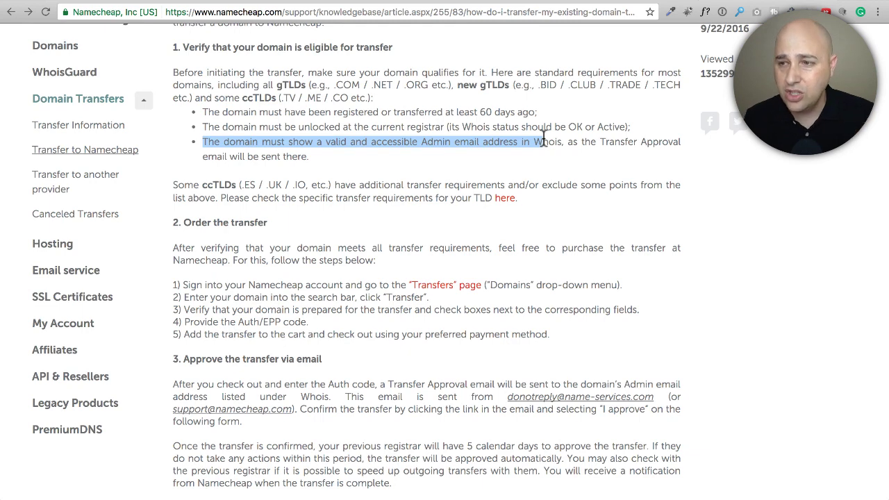
pyautogui.moveTo(518, 5)
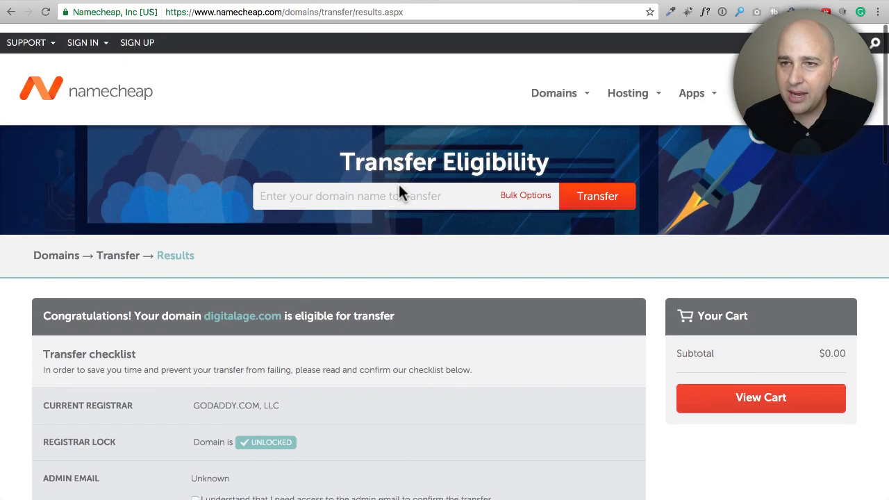
# Highlight the Registrar Lock row in digitalage.com's checklist, then go back to Transfer a Domain.
pyautogui.click(596, 196)
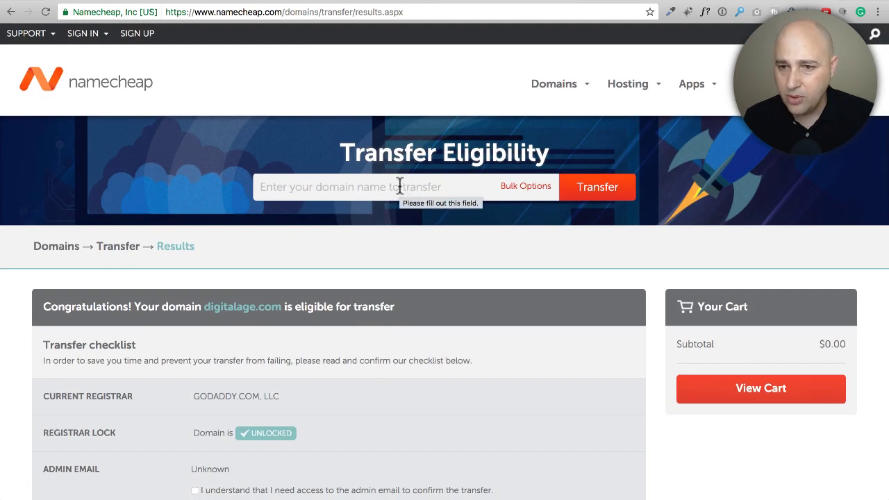
pyautogui.scroll(-3)
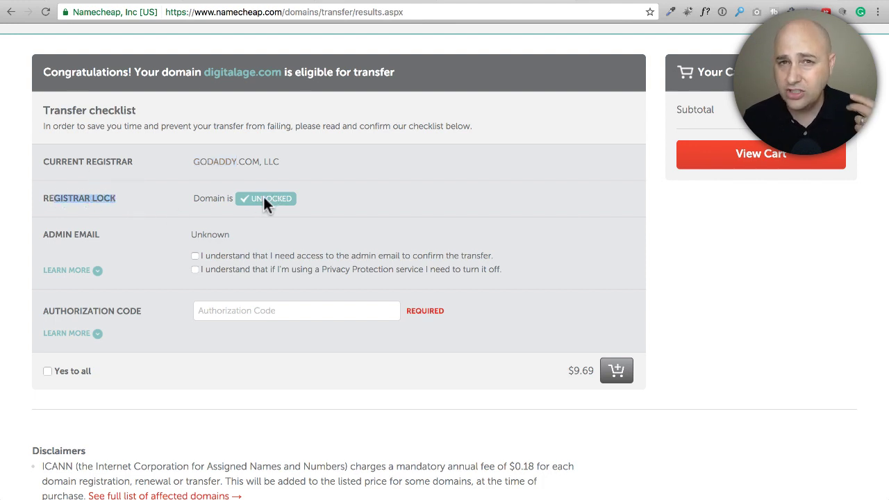
pyautogui.moveTo(108, 243)
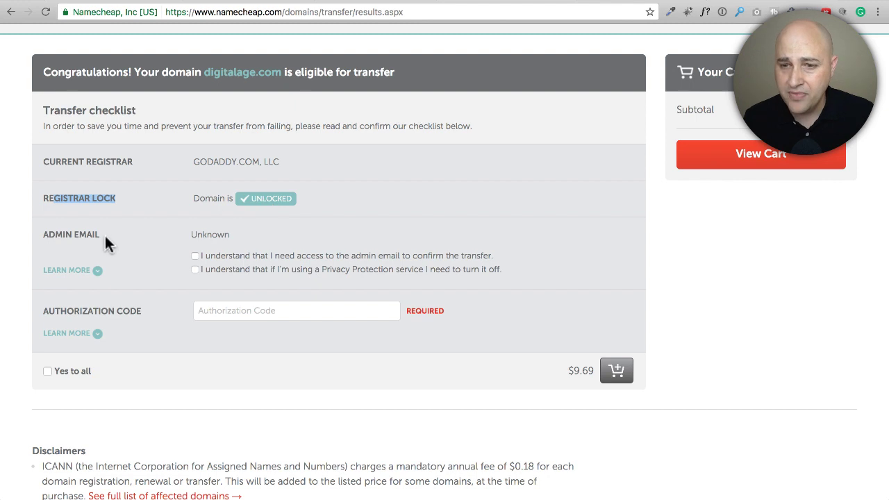
pyautogui.doubleClick(210, 234)
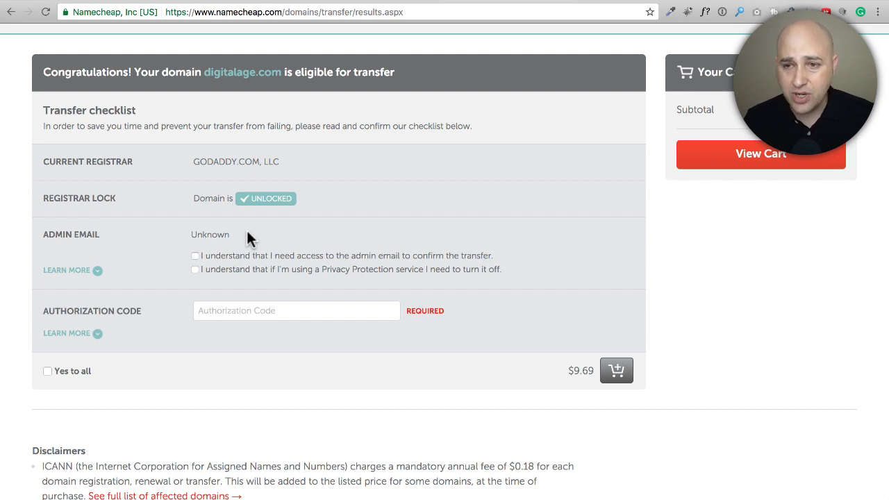
pyautogui.click(11, 12)
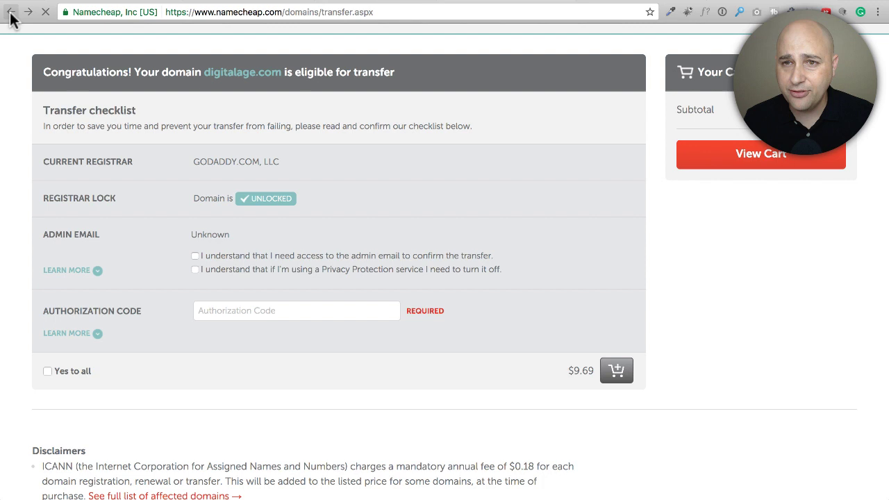
# Check showthedemo.com's transfer eligibility and highlight its listed admin email.
pyautogui.click(11, 11)
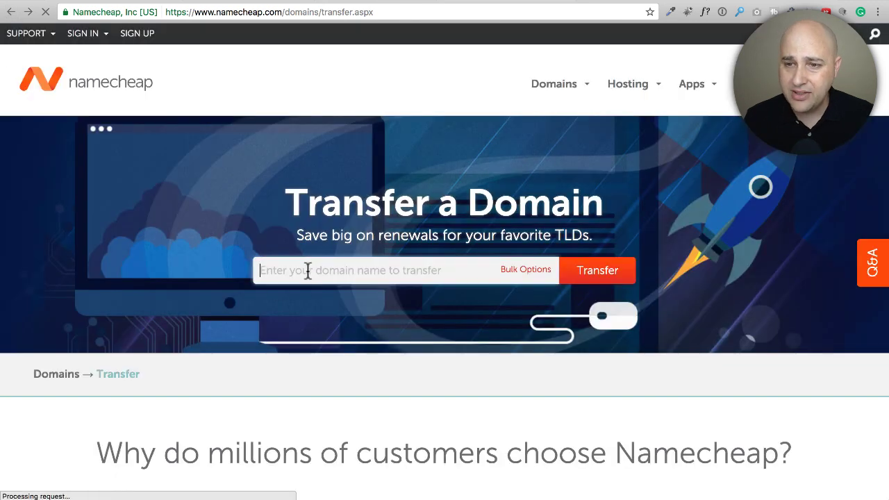
pyautogui.write('showthedemo.com')
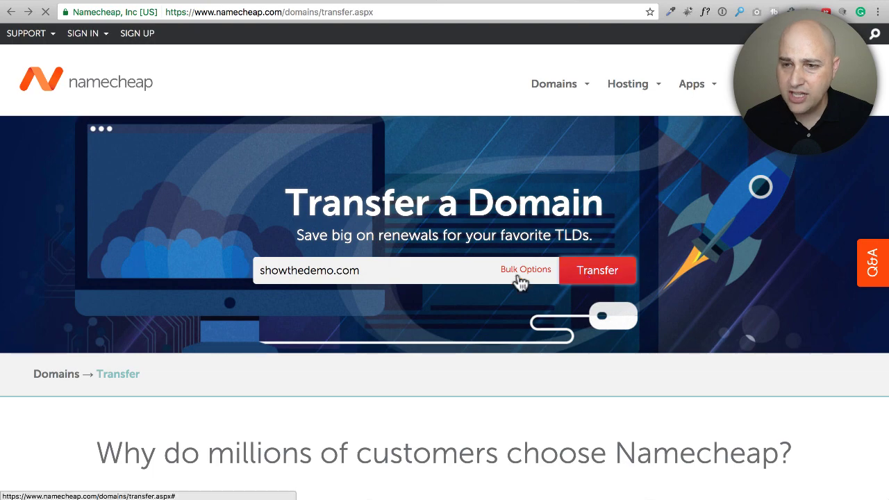
pyautogui.click(597, 270)
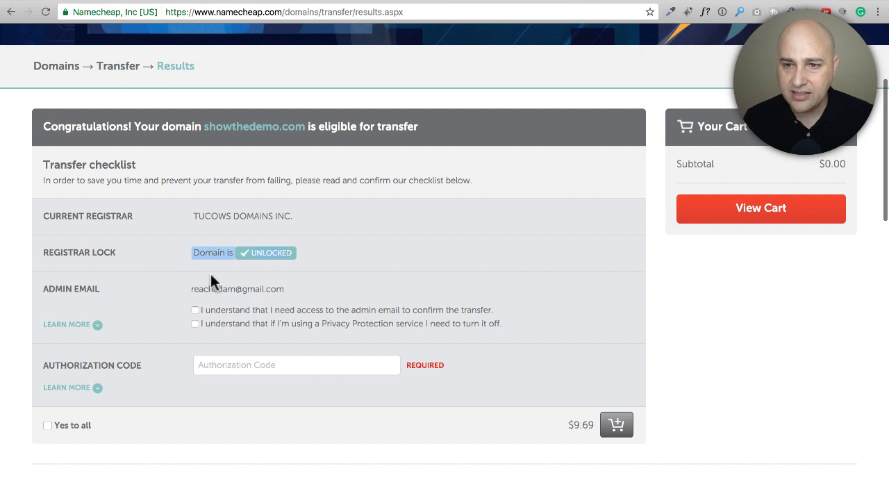
pyautogui.scroll(-3)
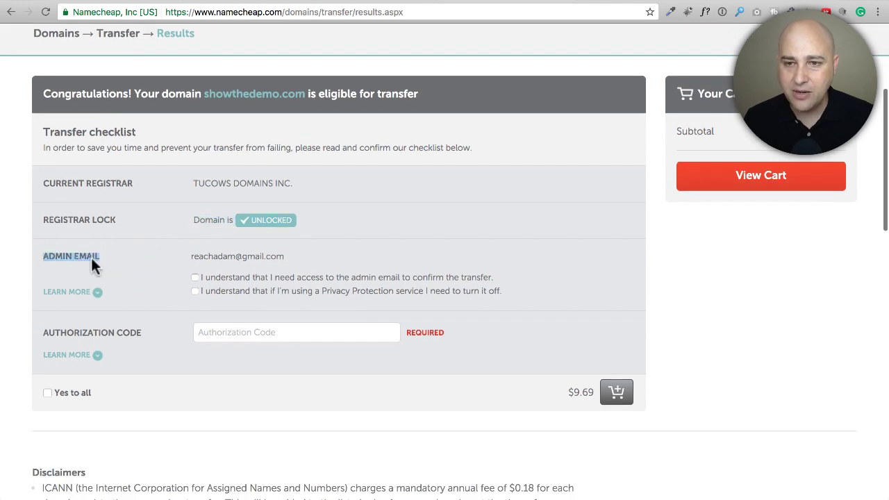
pyautogui.doubleClick(238, 256)
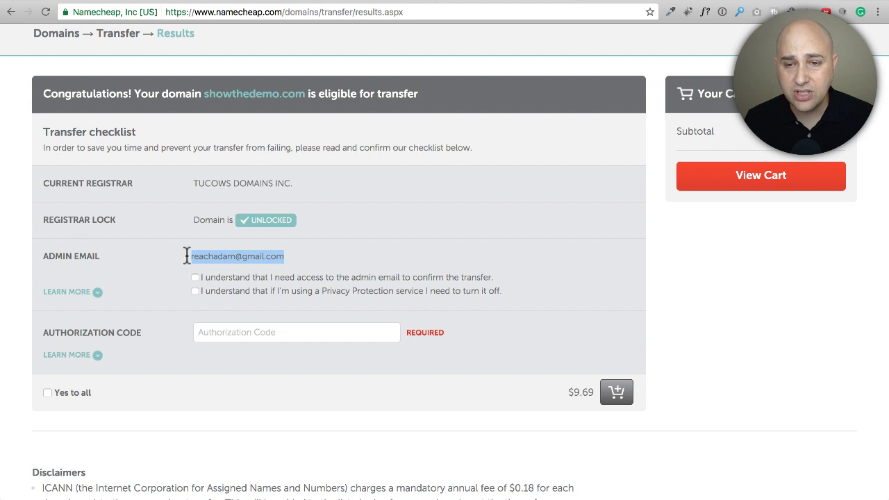
pyautogui.moveTo(179, 246)
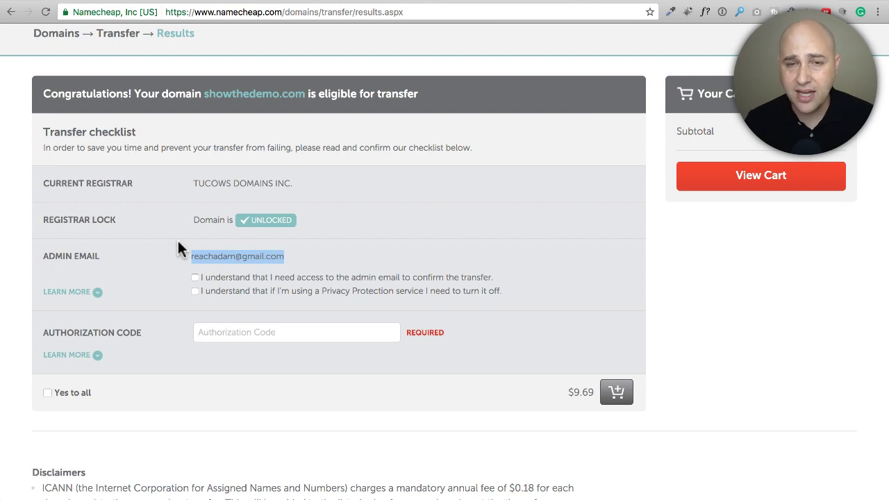
pyautogui.moveTo(395, 247)
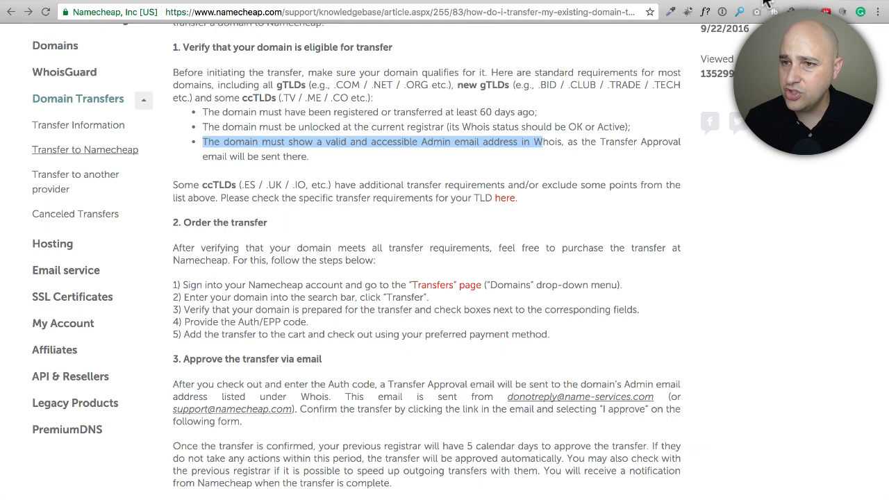
pyautogui.moveTo(312, 179)
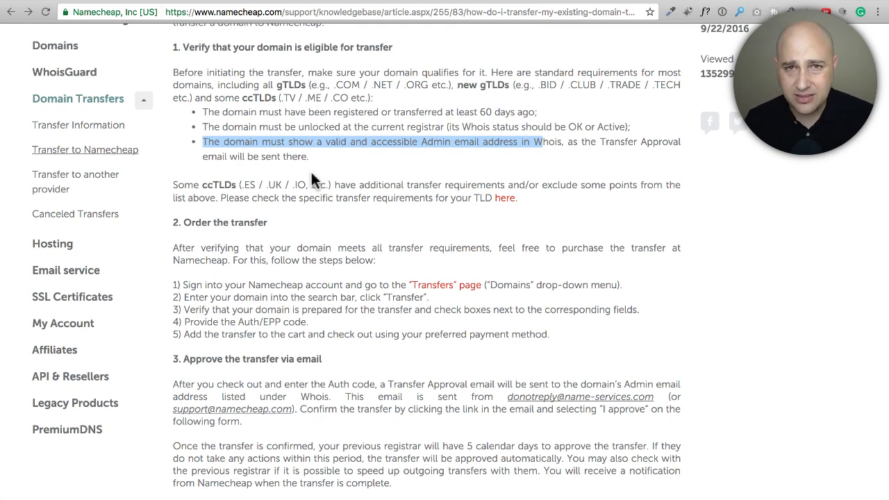
# Scroll through the article's transfer steps on the Auth/EPP code, then switch to the Transfer a Domain tab.
pyautogui.scroll(-3)
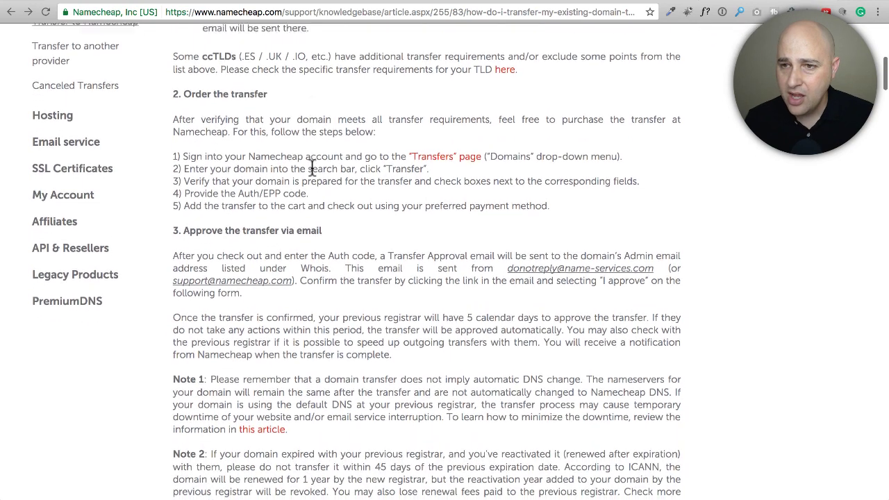
pyautogui.scroll(-3)
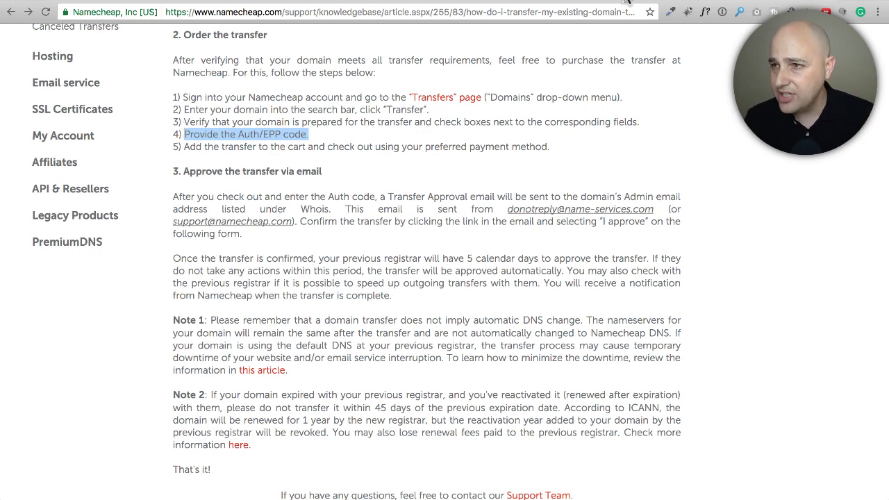
pyautogui.click(445, 97)
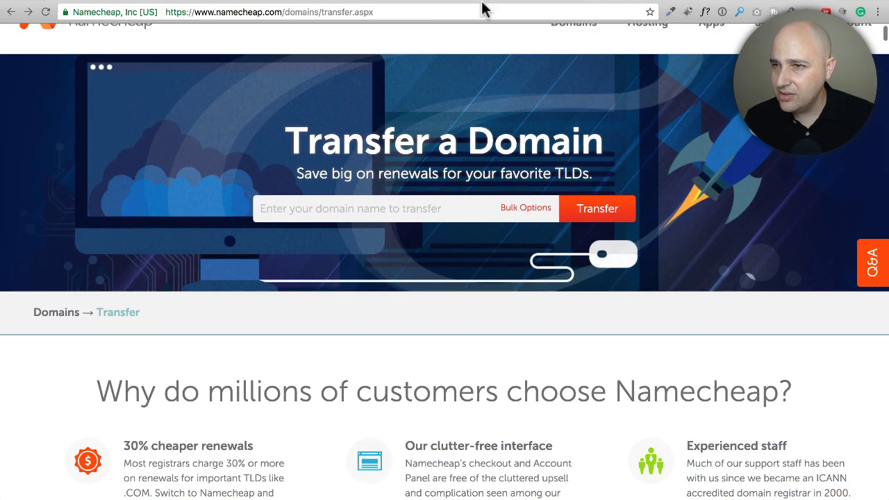
# View showthedemo.com's transfer checklist, then return to the transfer knowledgebase article.
pyautogui.click(597, 208)
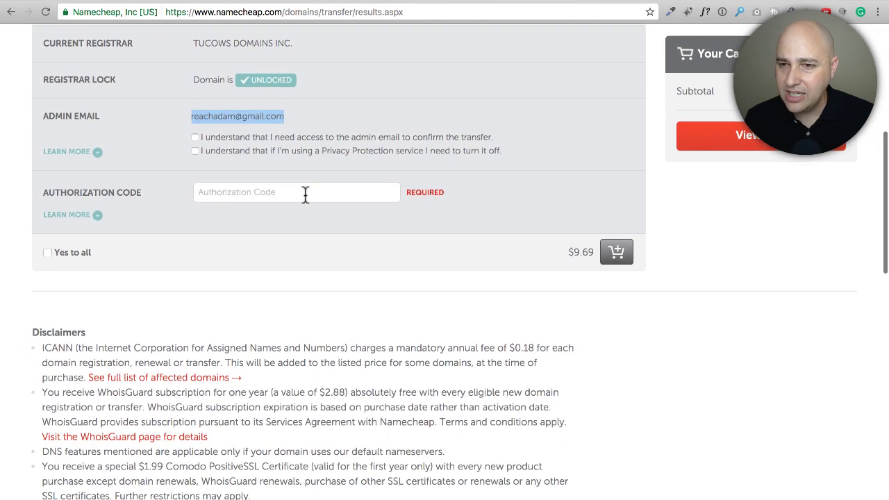
pyautogui.click(295, 192)
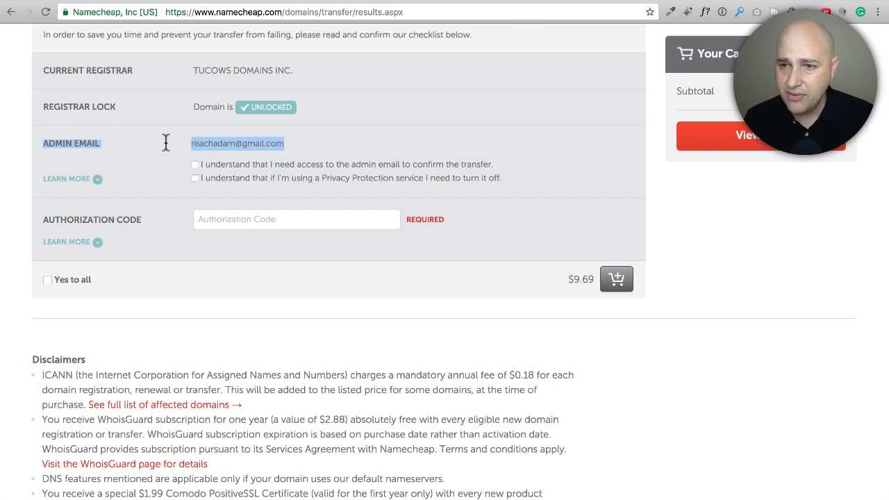
pyautogui.moveTo(631, 5)
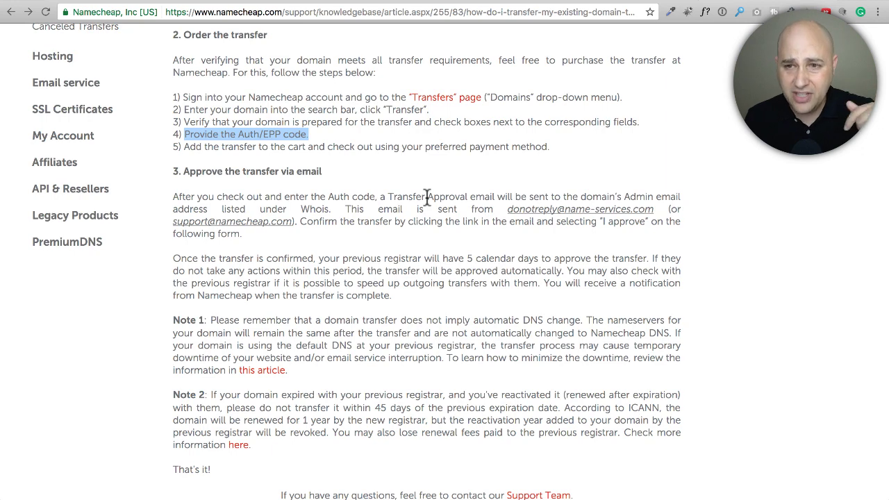
# Find Associated Articles and open 'How to transfer a domain from GoDaddy'.
pyautogui.scroll(-3)
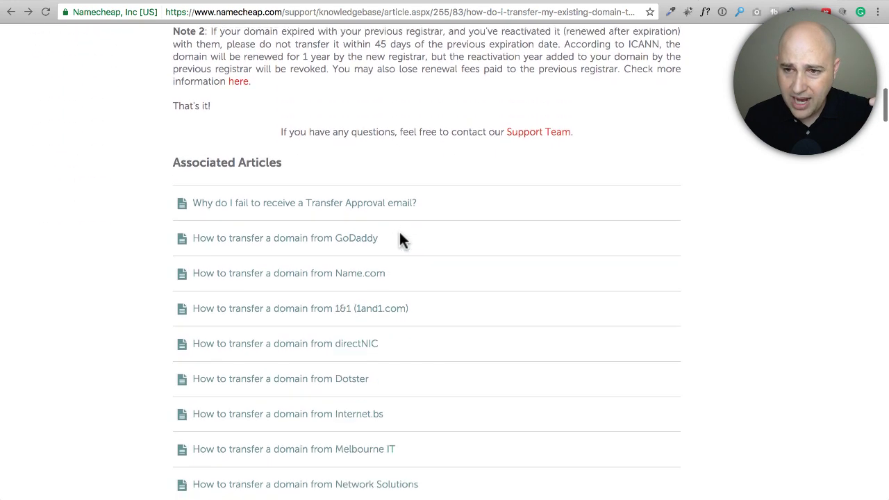
pyautogui.scroll(-3)
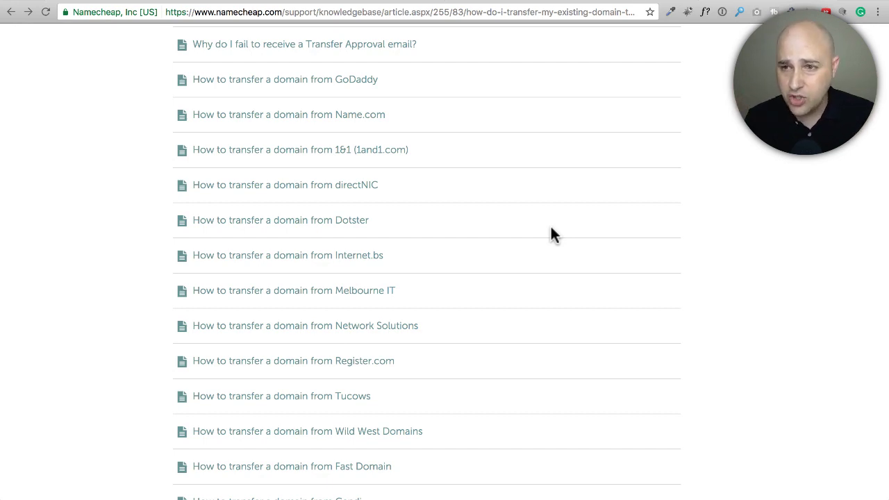
pyautogui.moveTo(506, 200)
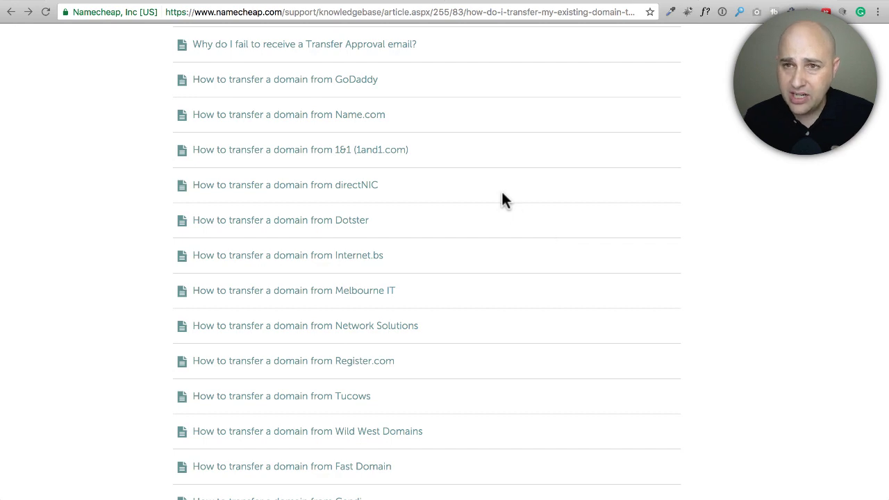
pyautogui.scroll(3)
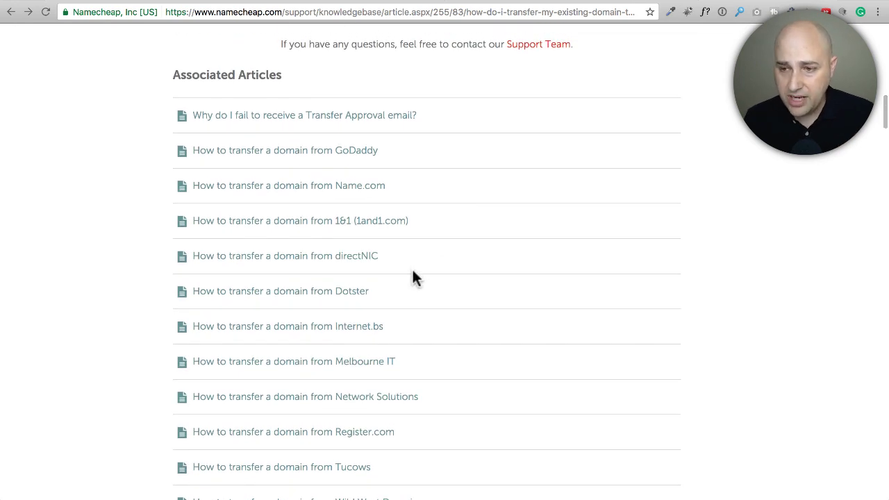
pyautogui.moveTo(439, 253)
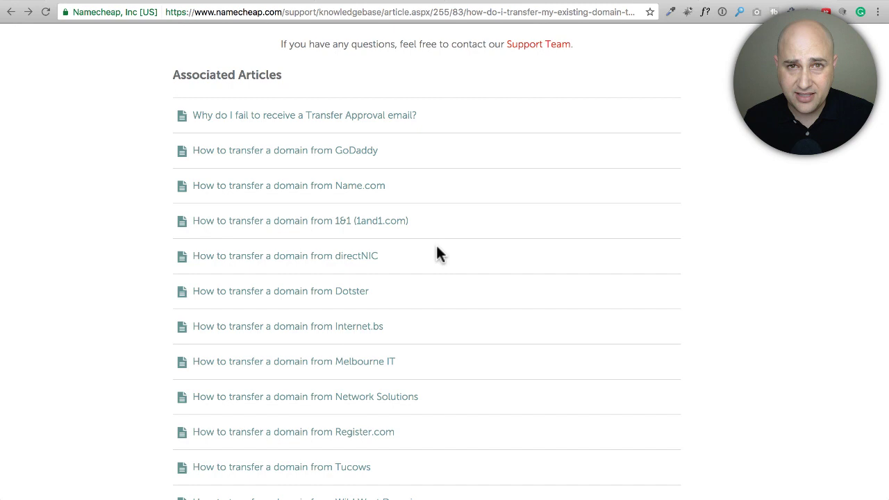
pyautogui.moveTo(282, 150)
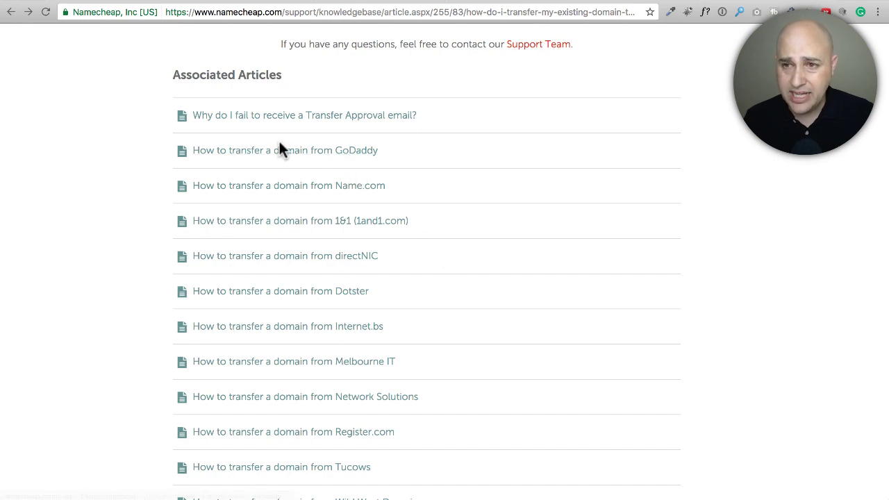
pyautogui.moveTo(285, 150)
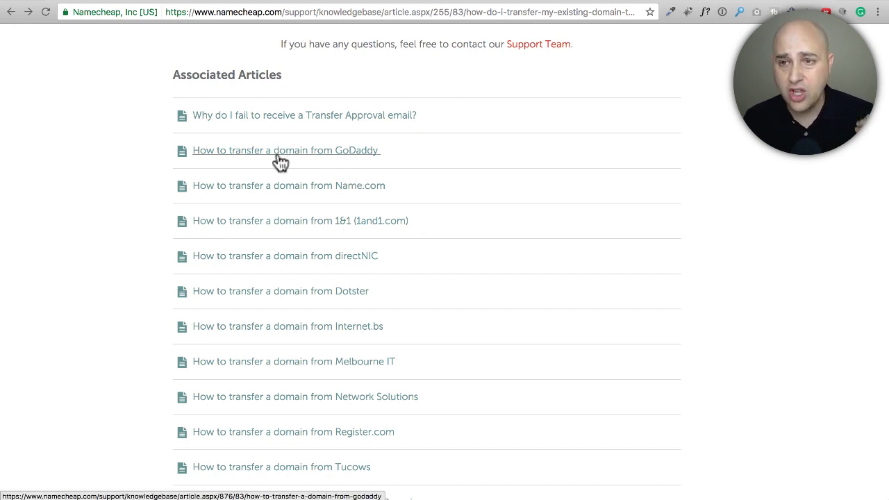
pyautogui.moveTo(299, 193)
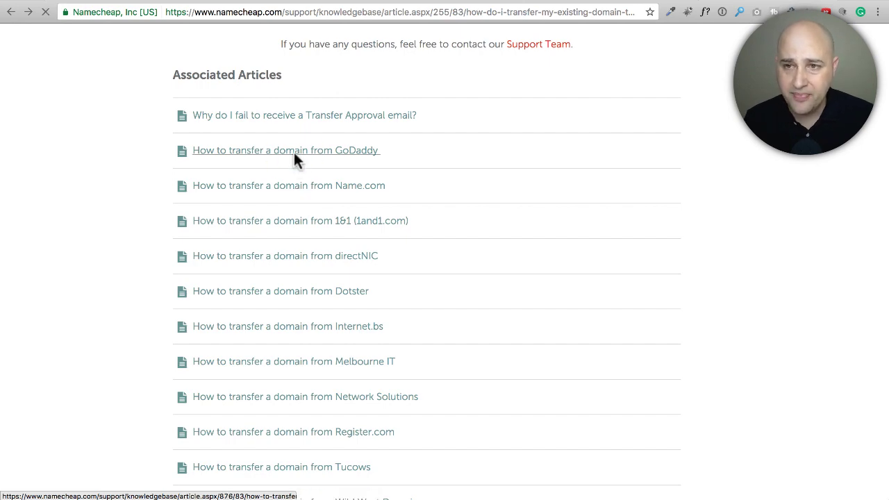
pyautogui.click(286, 150)
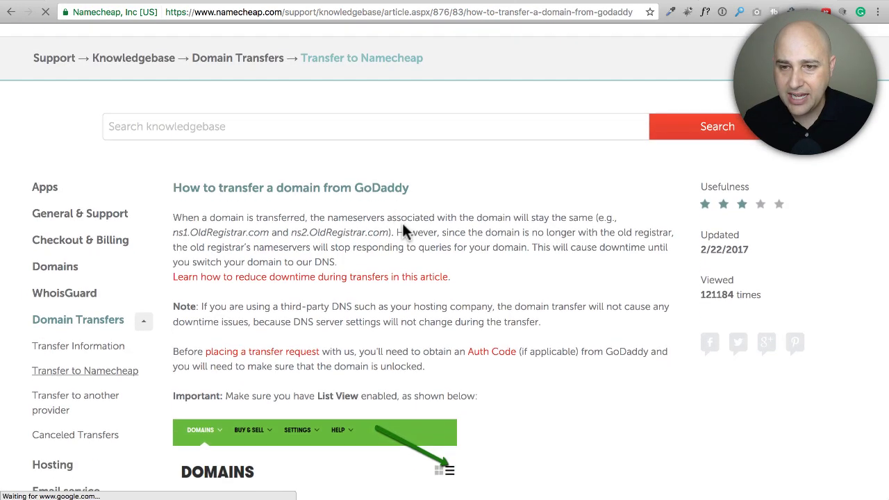
pyautogui.scroll(-3)
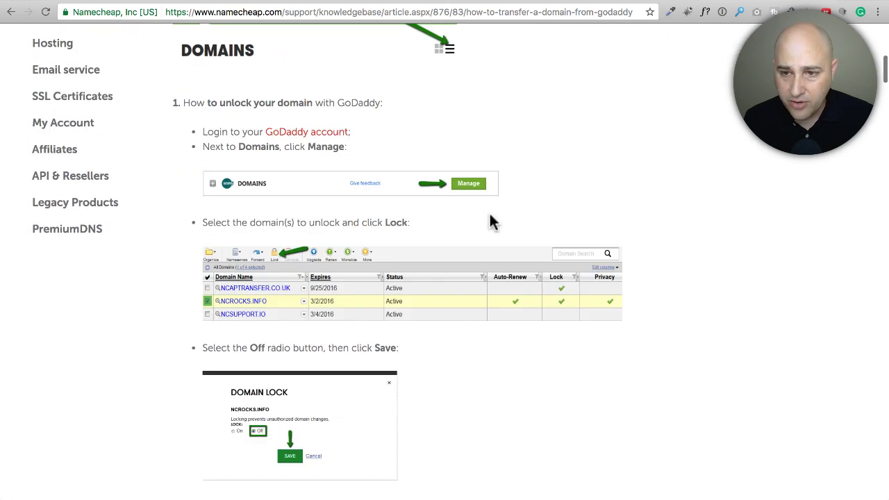
pyautogui.scroll(-3)
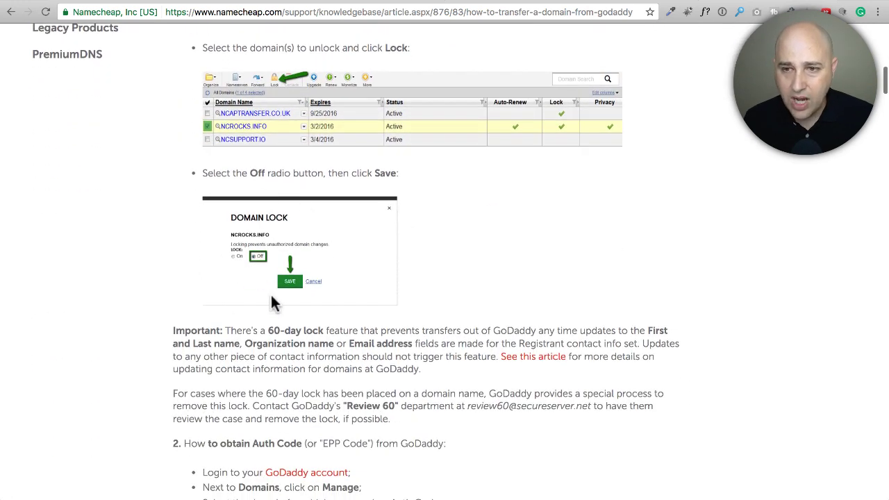
pyautogui.scroll(-3)
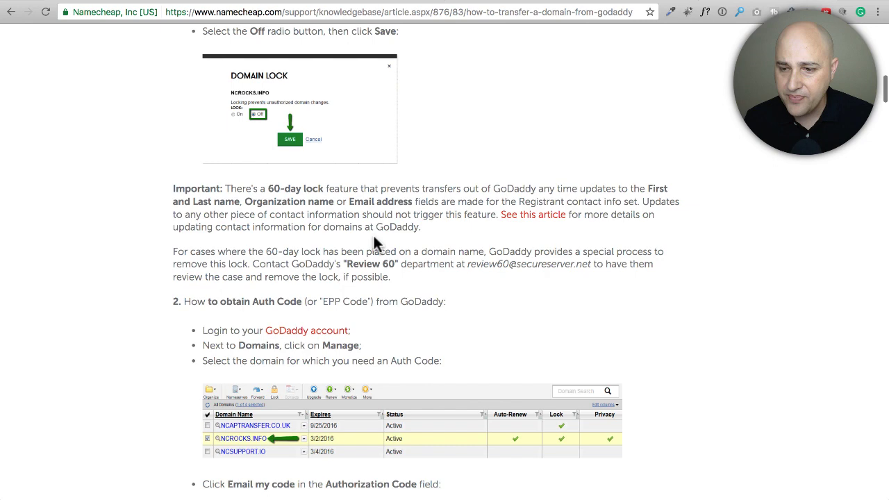
pyautogui.scroll(-3)
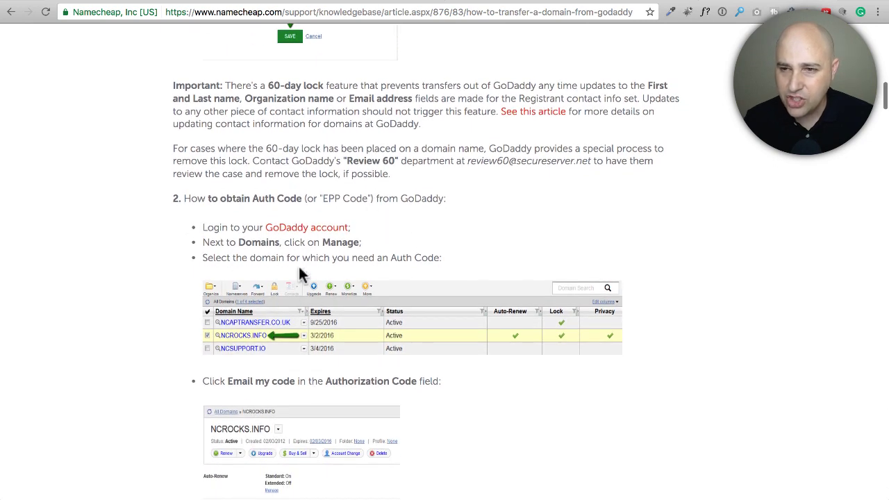
pyautogui.scroll(-3)
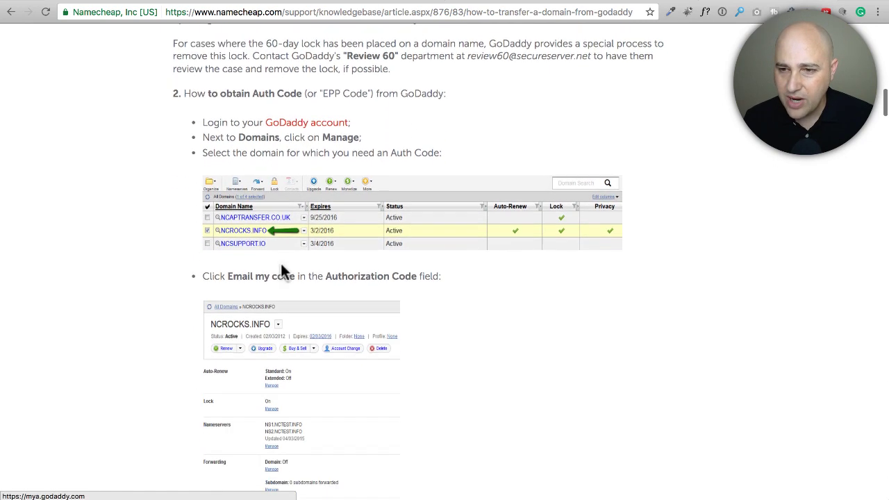
pyautogui.scroll(-3)
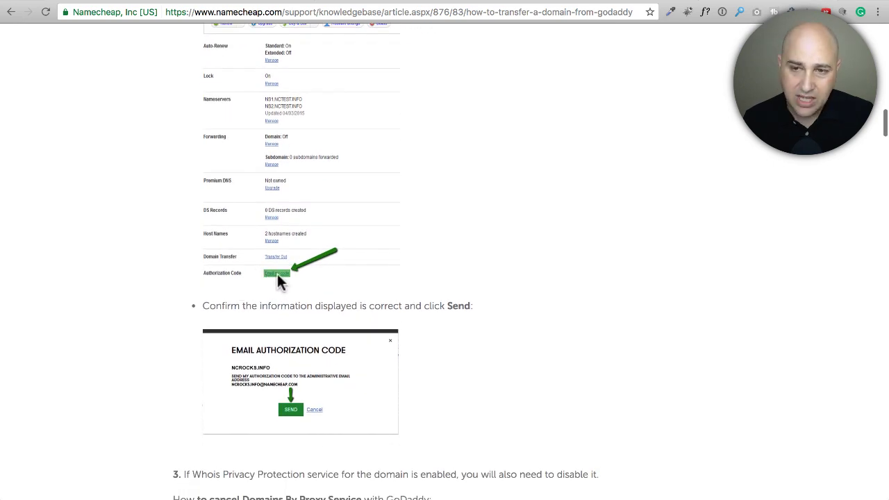
pyautogui.scroll(-3)
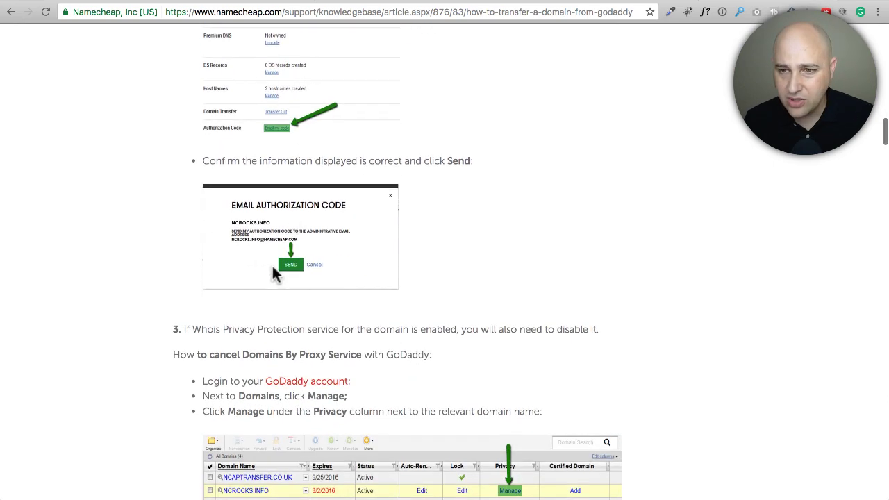
pyautogui.scroll(-3)
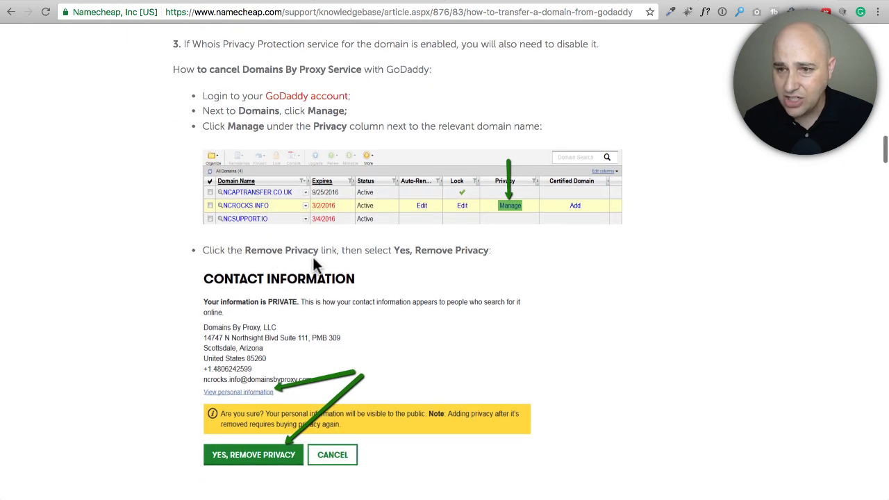
pyautogui.moveTo(482, 231)
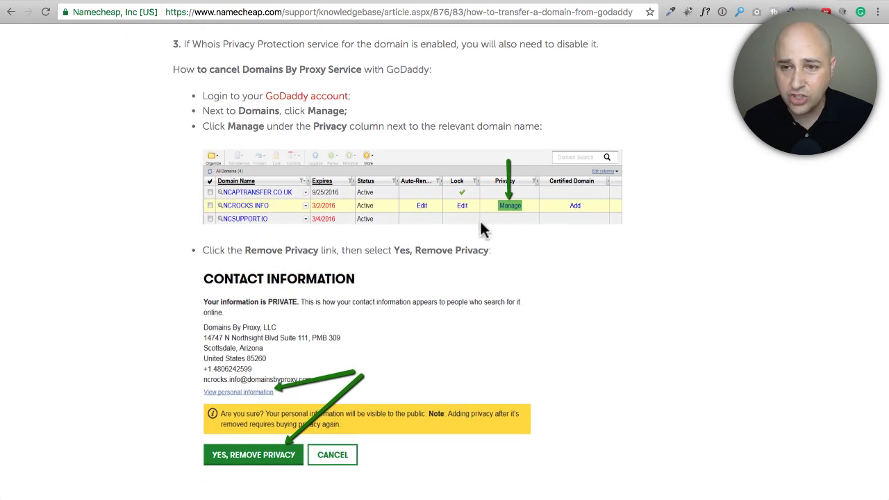
pyautogui.scroll(3)
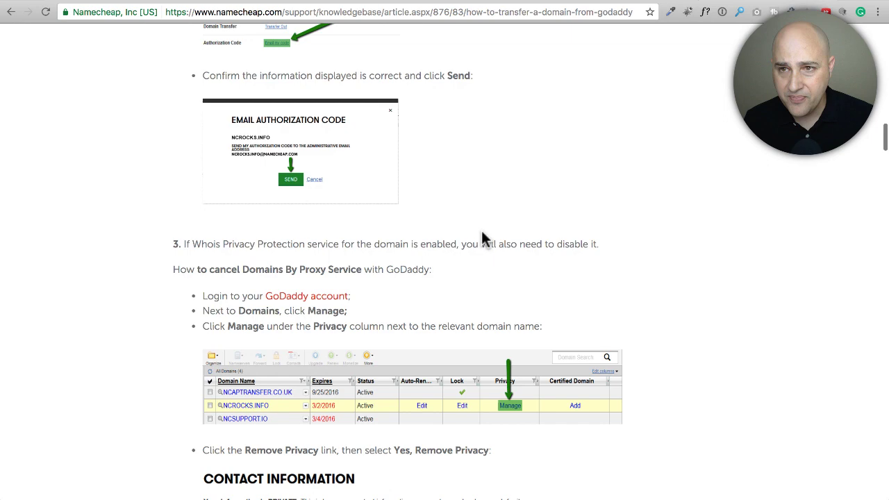
pyautogui.scroll(3)
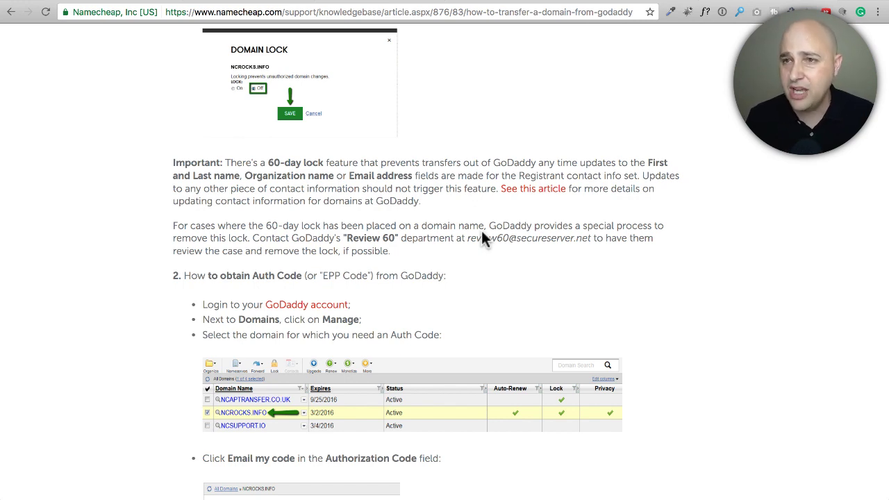
pyautogui.scroll(-3)
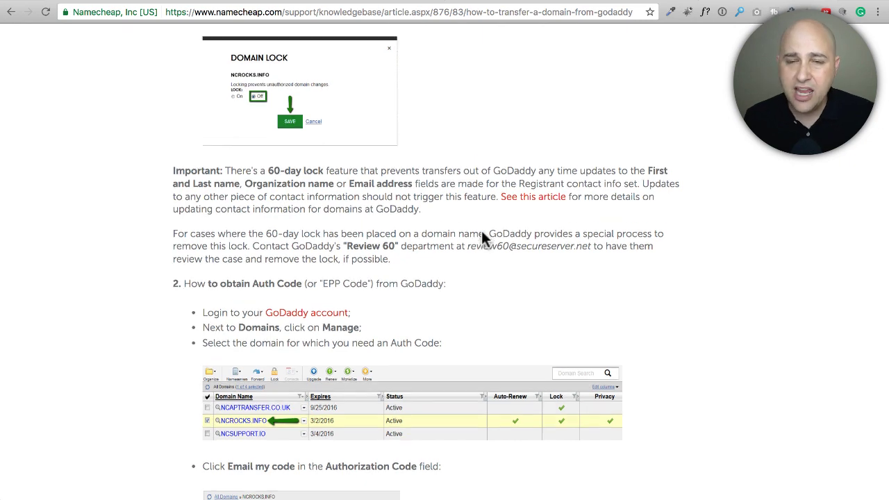
pyautogui.scroll(3)
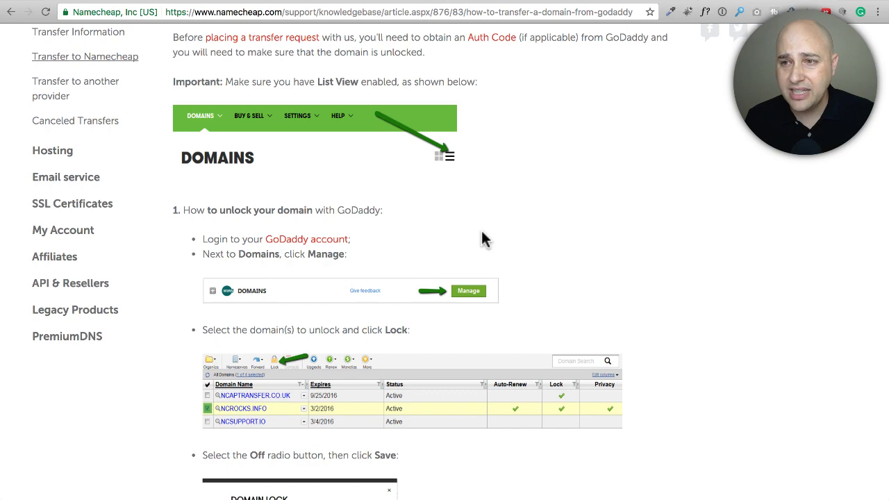
pyautogui.scroll(3)
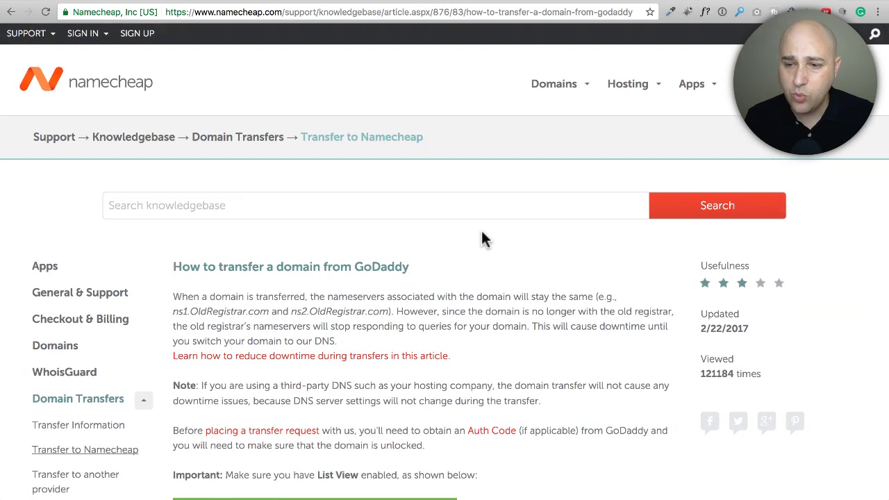